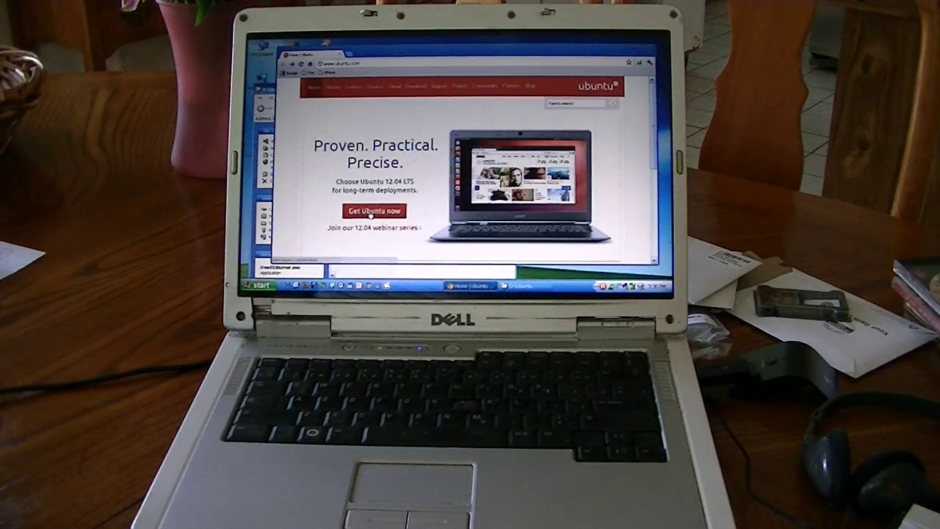
# - Reach the Ubuntu Desktop 12.04 LTS download page, then bring up the D:\Ubuntu folder
pyautogui.click(374, 211)
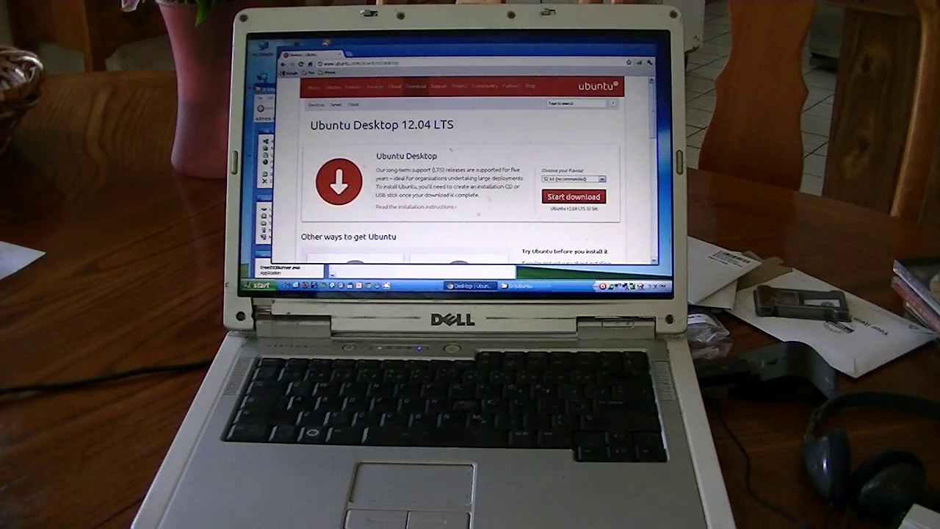
pyautogui.click(574, 196)
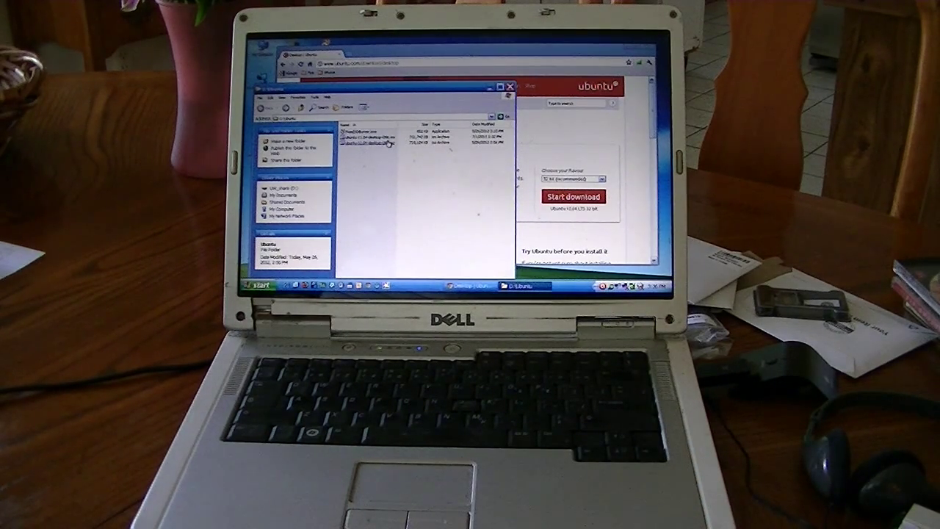
# - Select the Ubuntu 12.04 desktop ISO file in the D:\Ubuntu folder
pyautogui.click(382, 142)
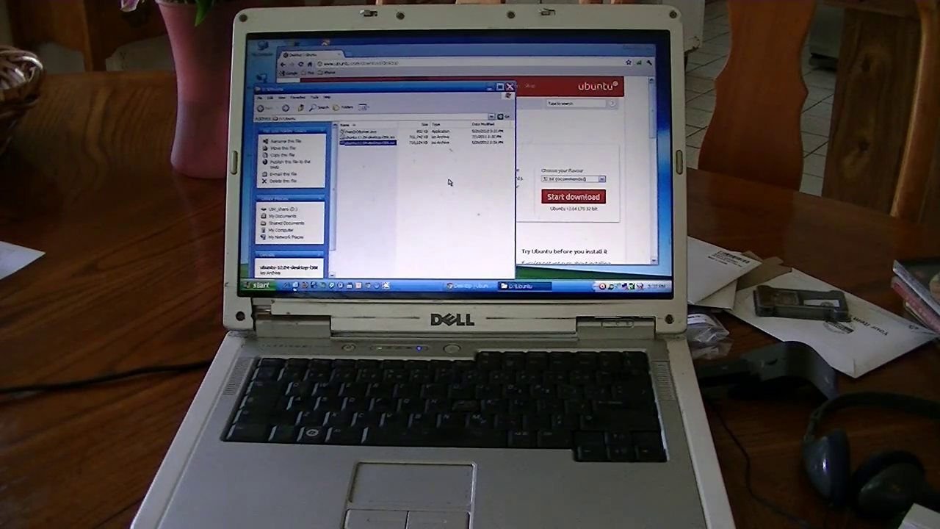
pyautogui.moveTo(415, 184)
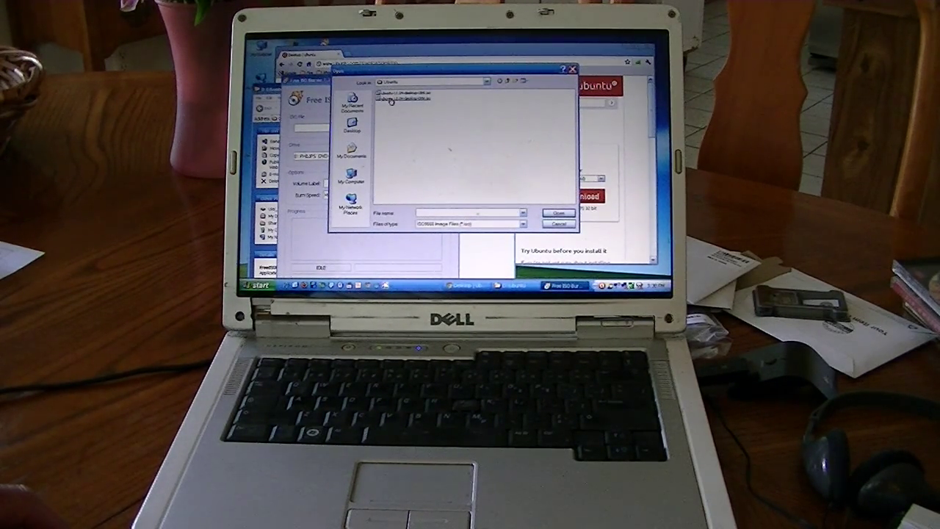
# - Load ubuntu-12.04-desktop-i386.iso and start burning it with the PHILIPS DVD drive
pyautogui.click(402, 99)
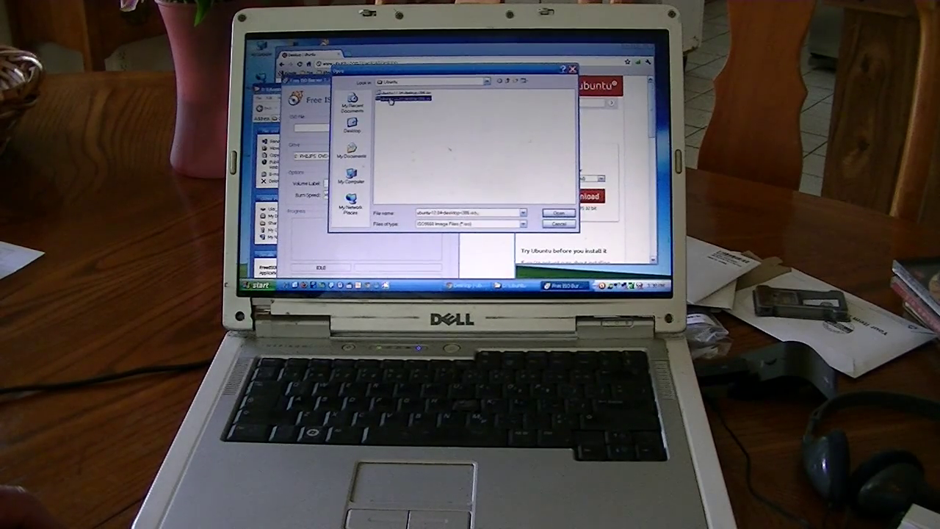
pyautogui.click(560, 210)
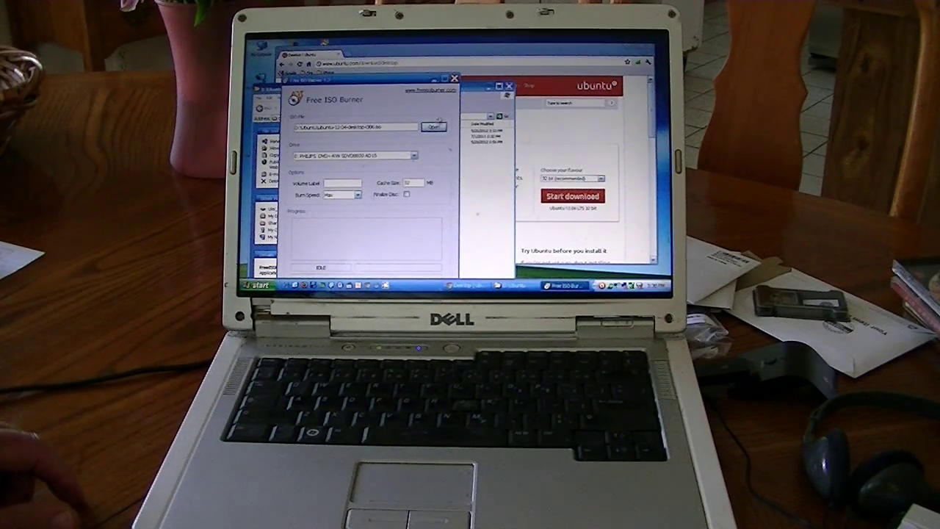
pyautogui.click(433, 127)
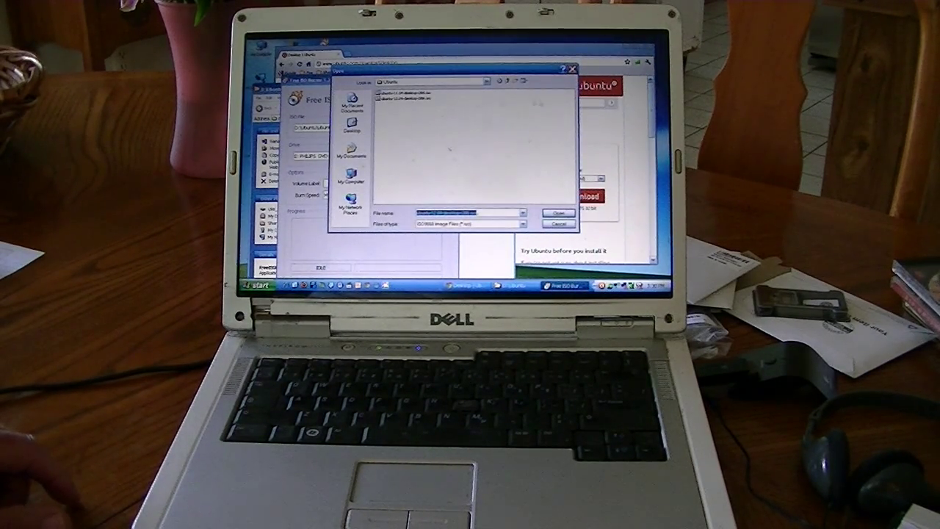
pyautogui.click(542, 210)
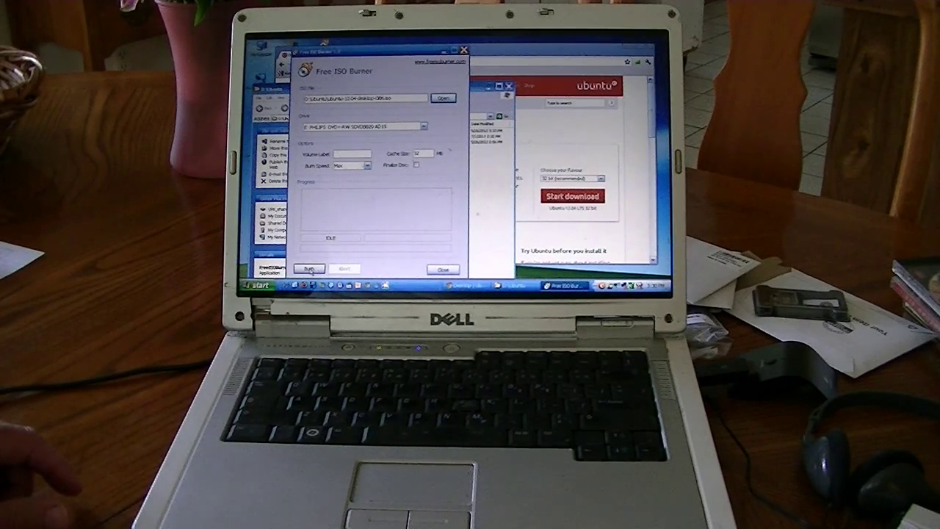
pyautogui.click(309, 267)
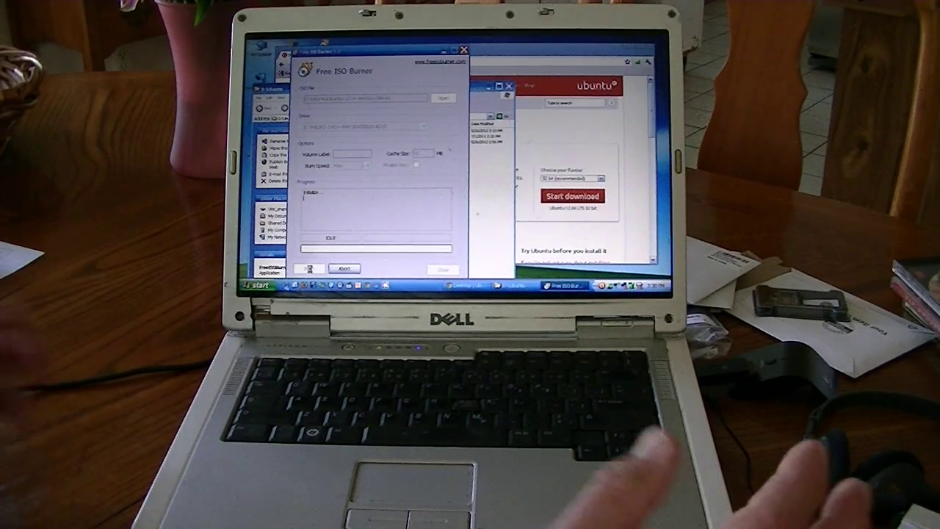
pyautogui.click(309, 267)
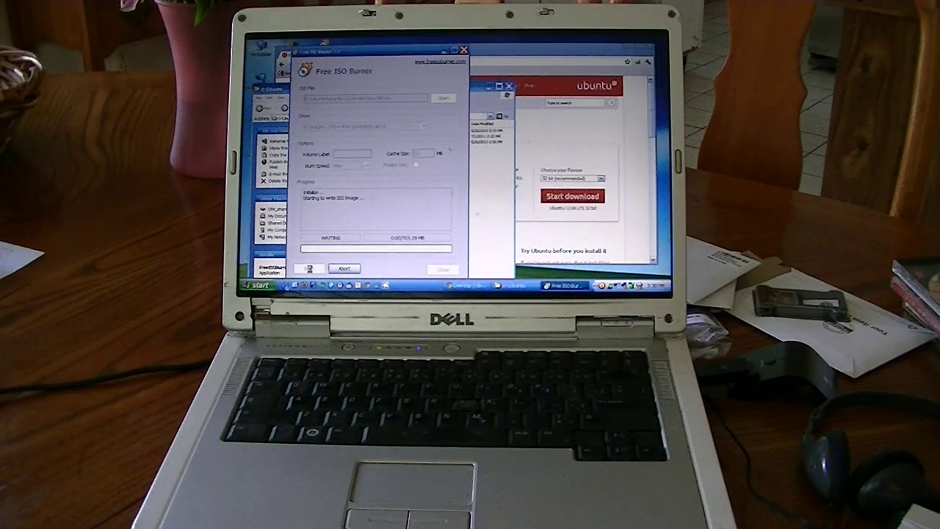